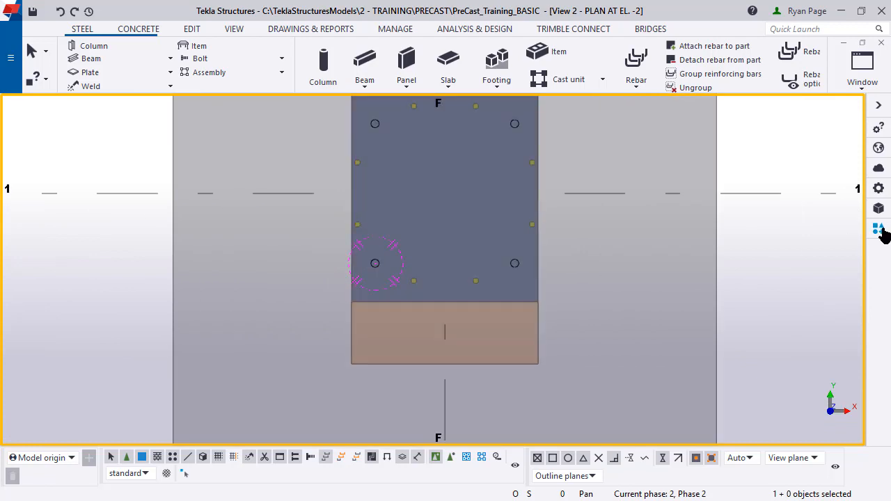
# Search the catalog for 'anchor' and choose the Anchor-Straight Rod component
pyautogui.click(877, 229)
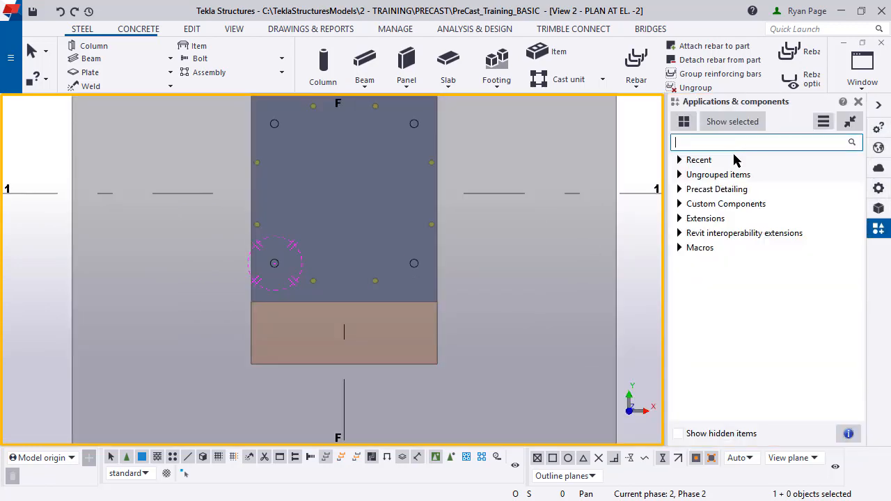
pyautogui.write('anchor-s')
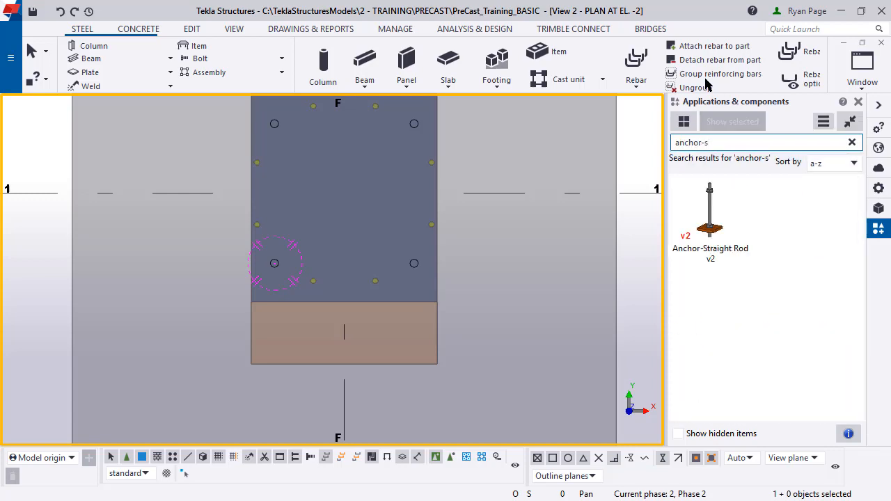
pyautogui.click(710, 220)
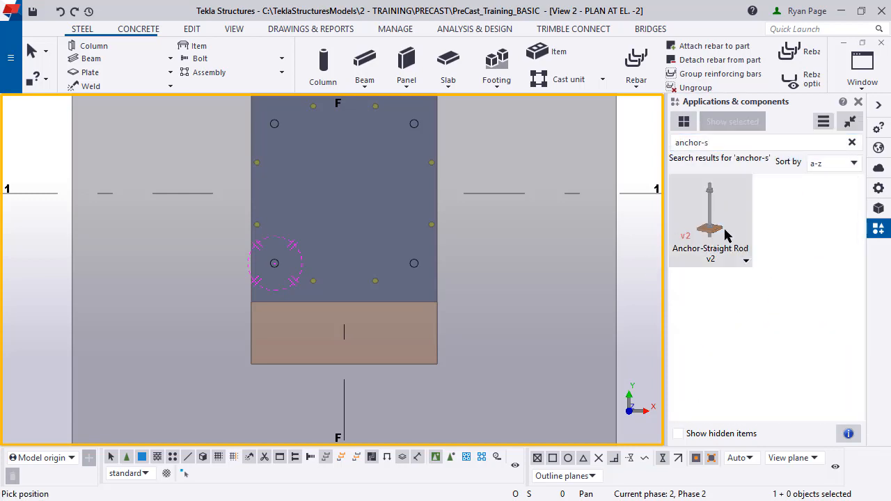
# Set the rod height h = 24 and top projection 3, then review the Position options
pyautogui.doubleClick(710, 220)
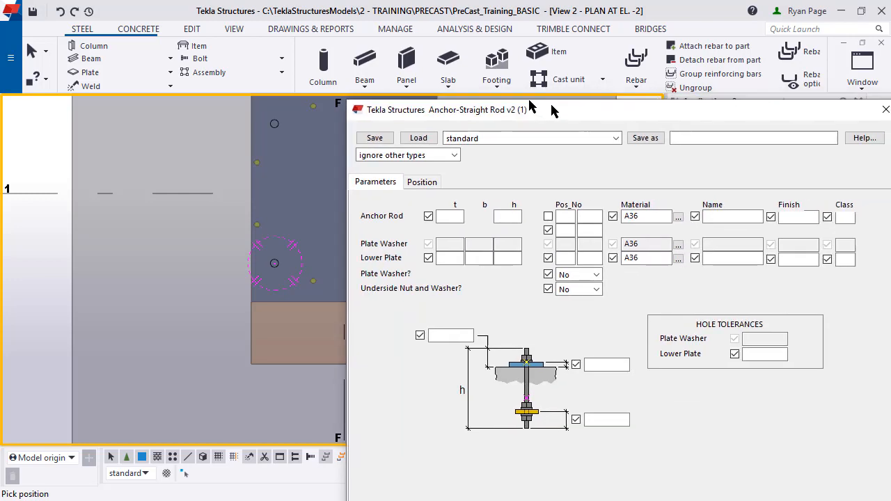
pyautogui.moveTo(473, 108); pyautogui.dragTo(479, 28)
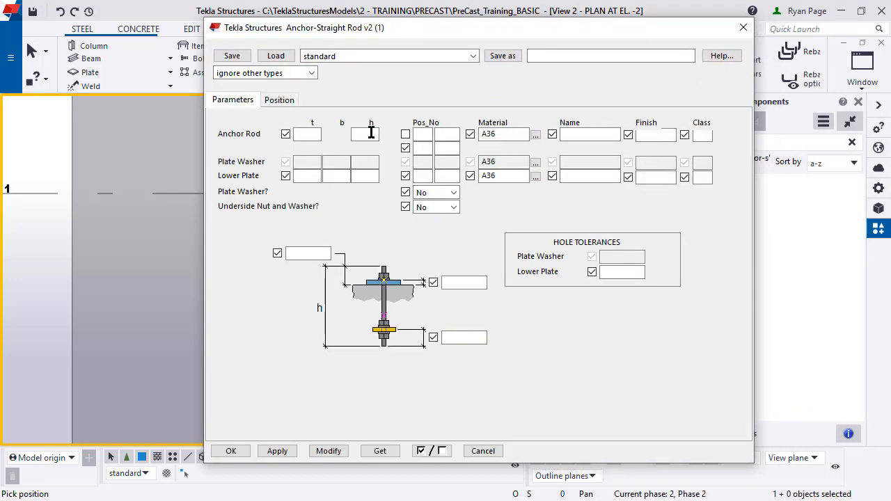
pyautogui.write('24')
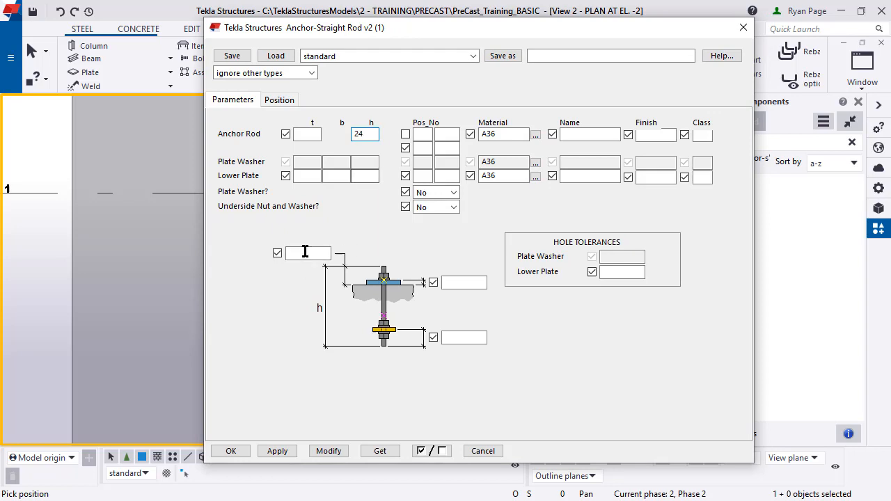
pyautogui.write('3')
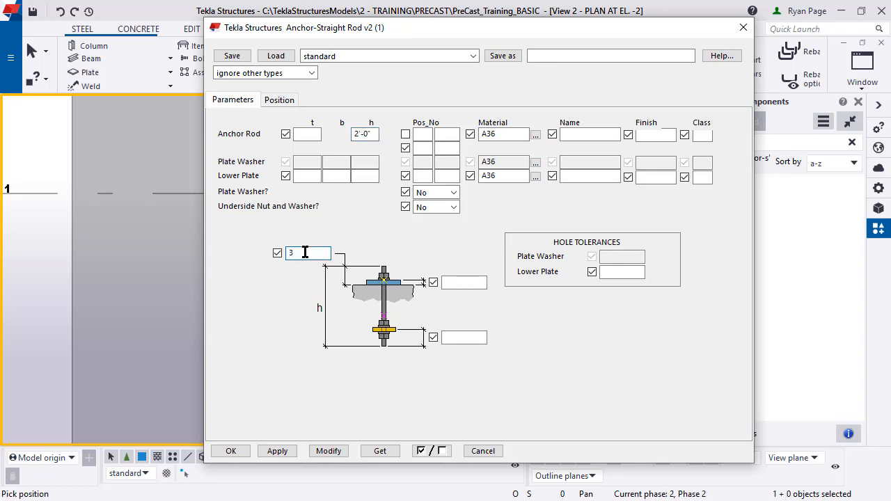
pyautogui.click(278, 99)
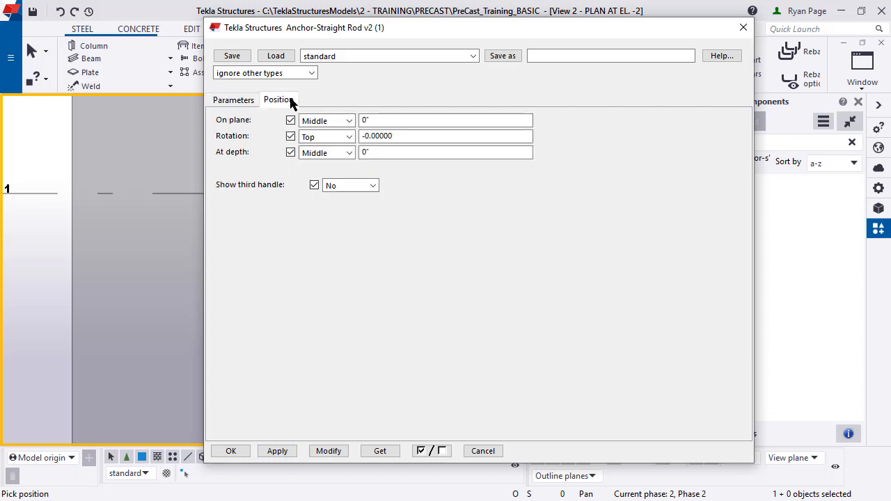
pyautogui.click(232, 100)
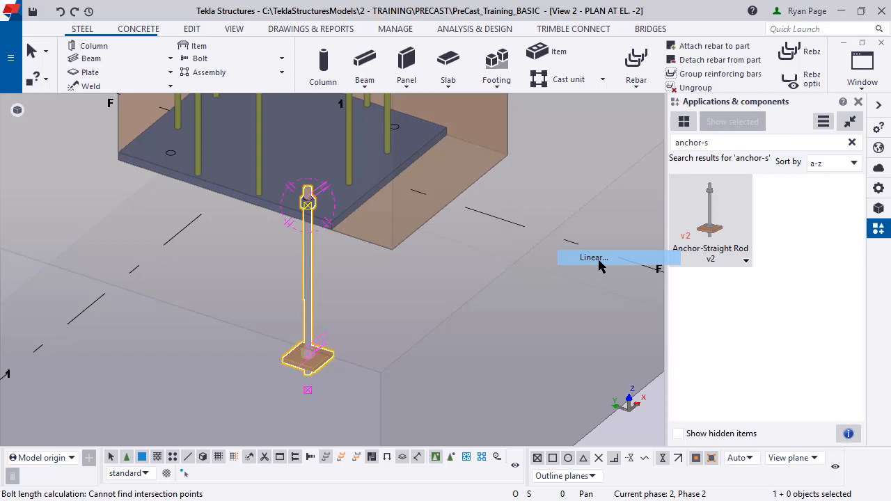
# Shift the placed anchor rod 1" vertically with a linear Move special
pyautogui.click(593, 257)
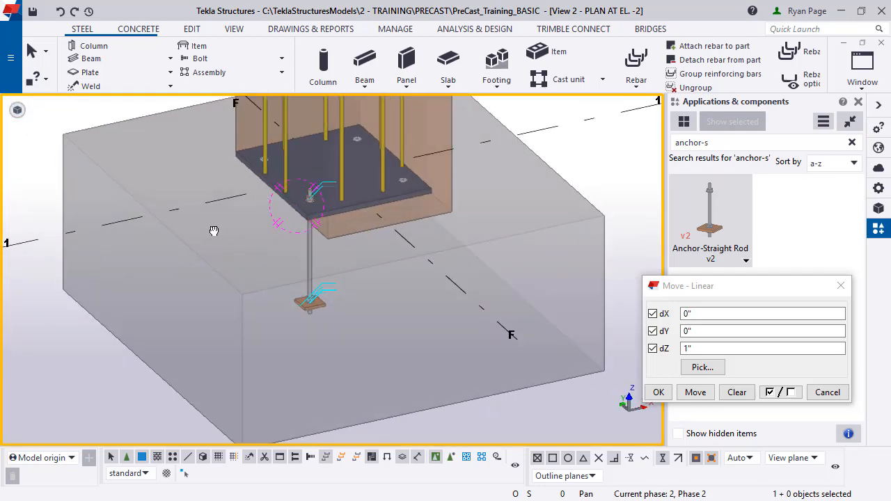
pyautogui.click(657, 393)
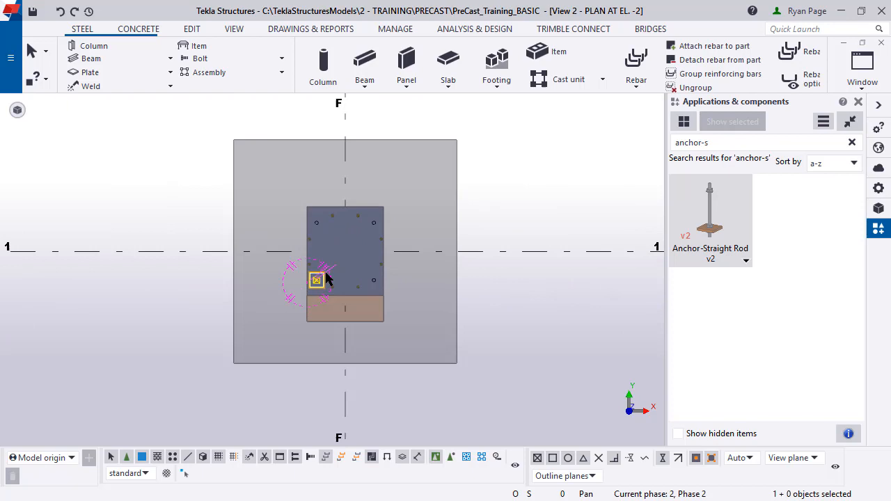
# Copy the rod to the other three base plate hole centers
pyautogui.rightClick(318, 279)
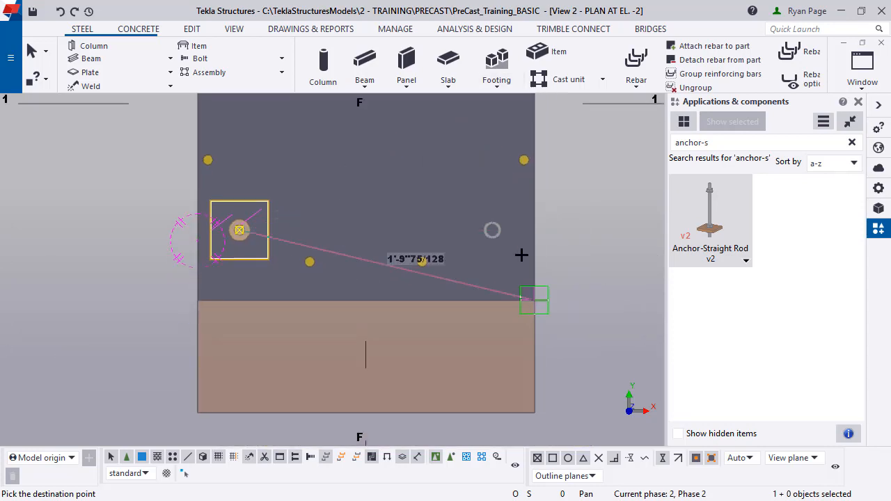
pyautogui.rightClick(521, 257)
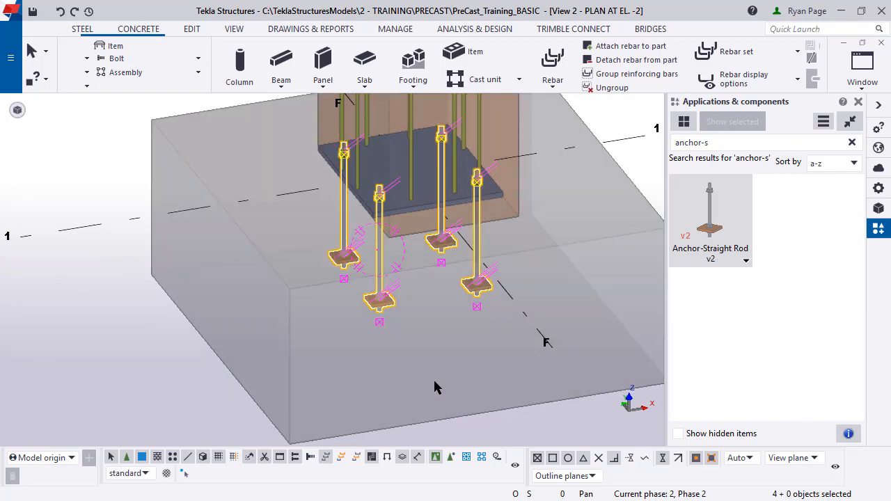
# Select all four anchor rods and group them into one assembly
pyautogui.moveTo(435, 387); pyautogui.dragTo(445, 357)
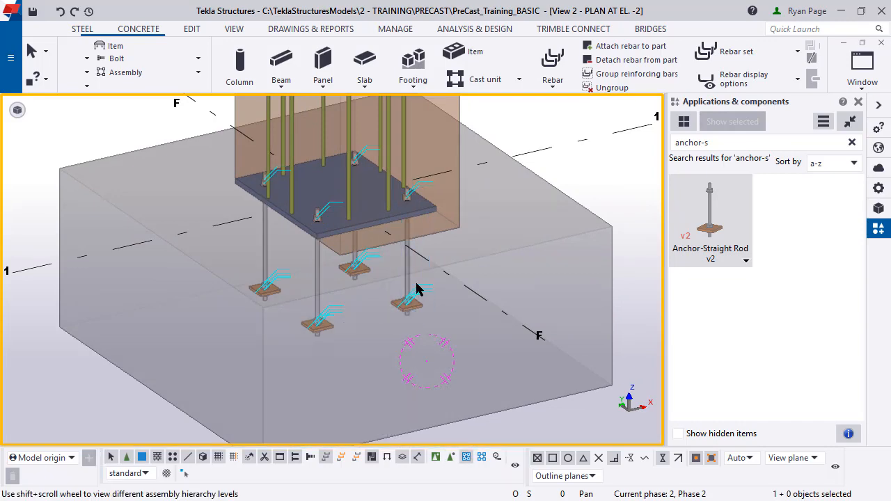
pyautogui.click(406, 299)
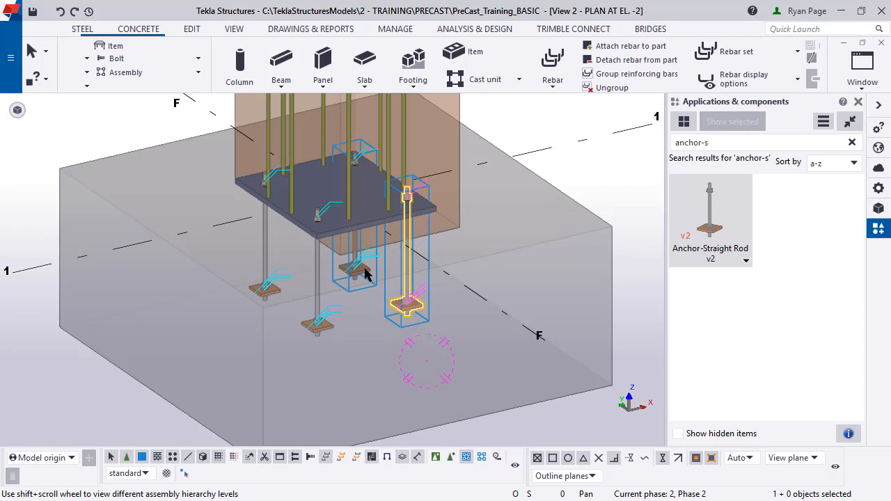
pyautogui.click(365, 271)
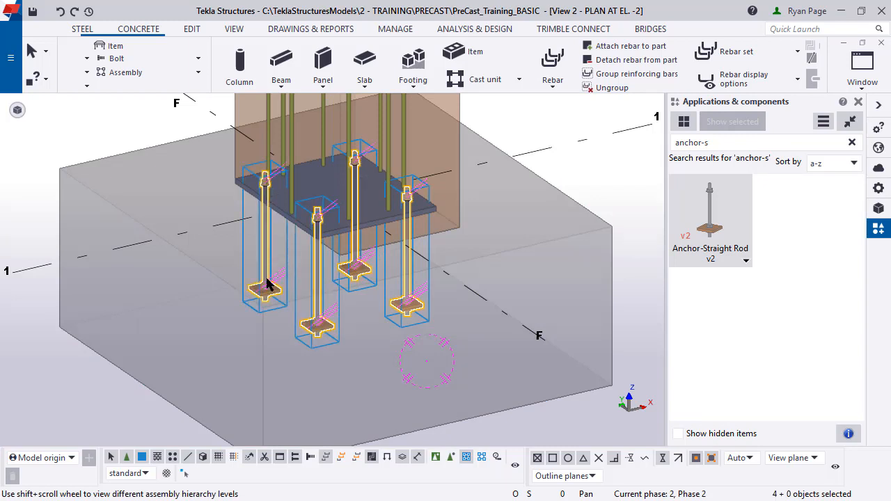
pyautogui.rightClick(267, 281)
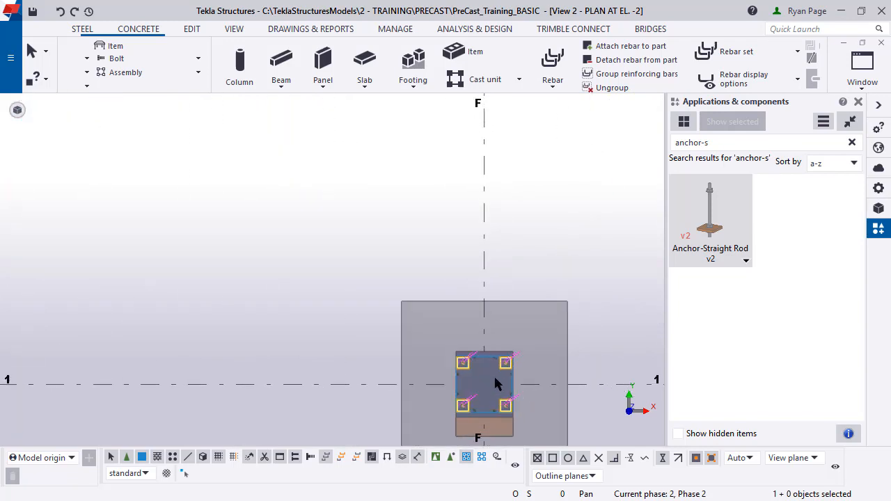
# Start copying the rod assembly and bring the destination column into view
pyautogui.rightClick(498, 383)
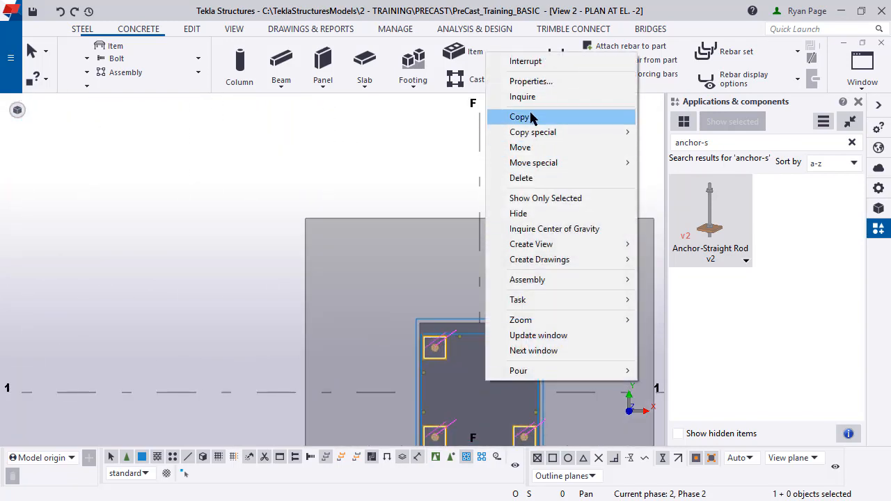
pyautogui.click(521, 117)
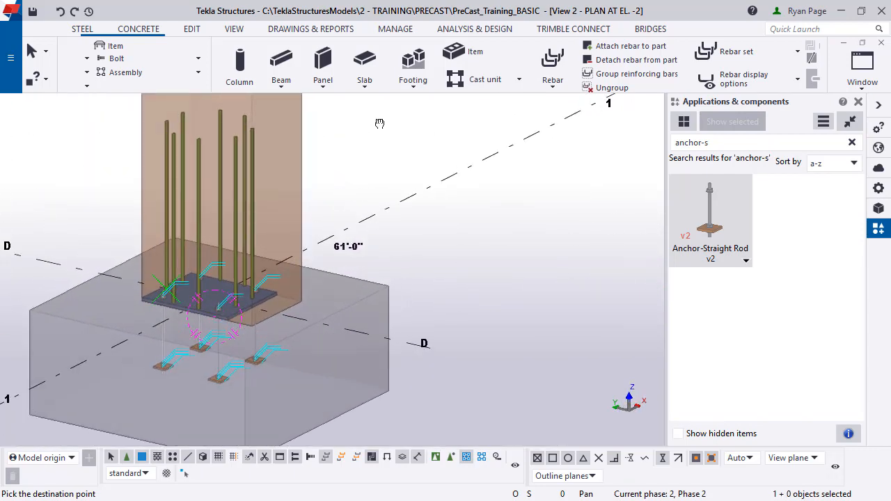
pyautogui.moveTo(379, 124); pyautogui.dragTo(304, 220)
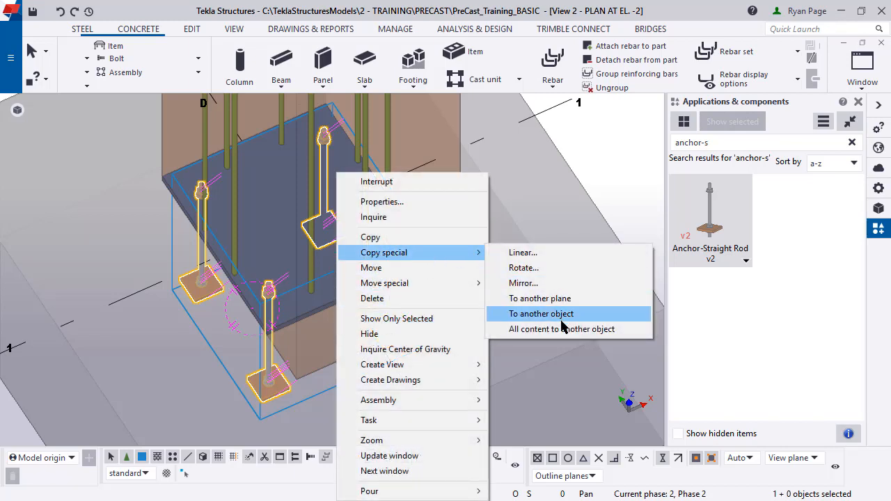
# Copy the rod assembly to other columns via Copy special > To another object
pyautogui.click(541, 313)
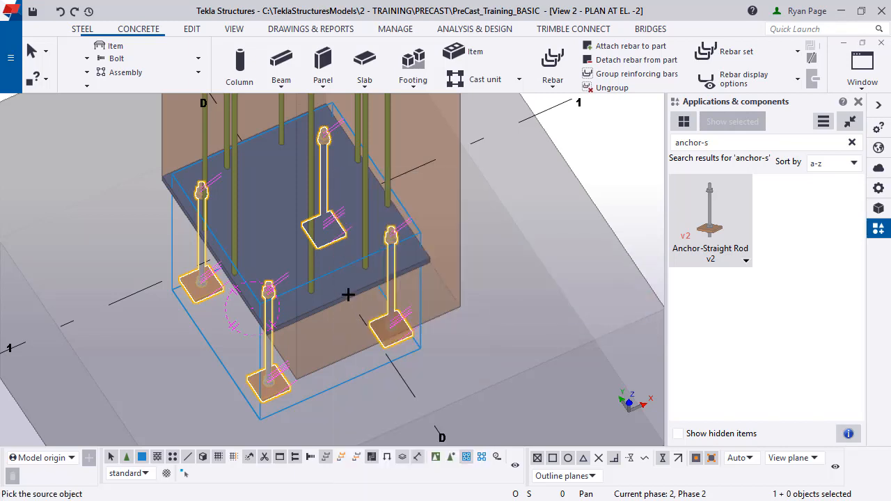
pyautogui.moveTo(433, 269)
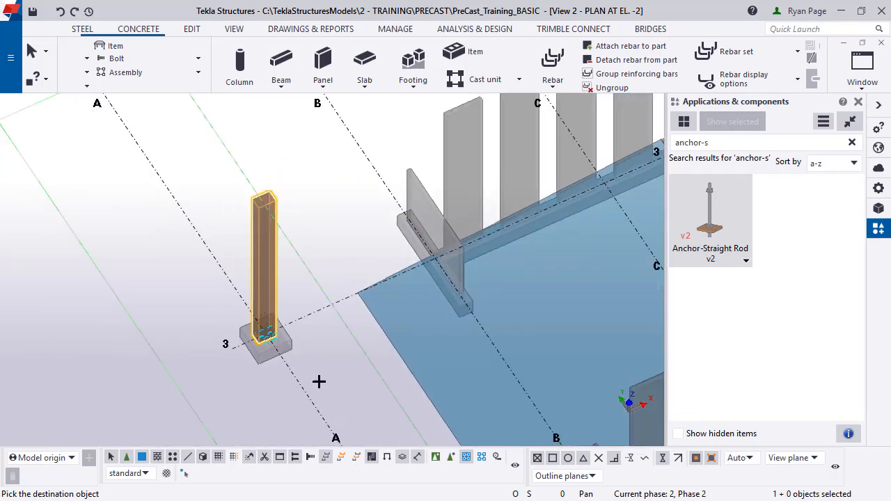
pyautogui.scroll(-3)
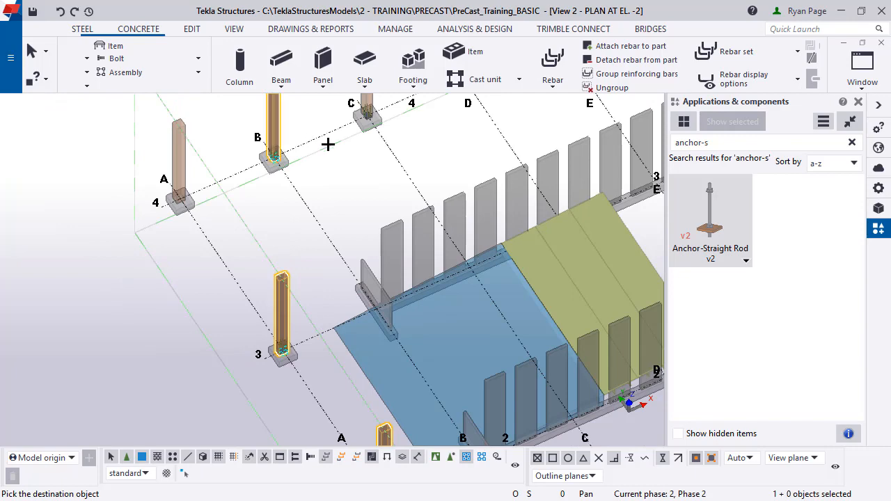